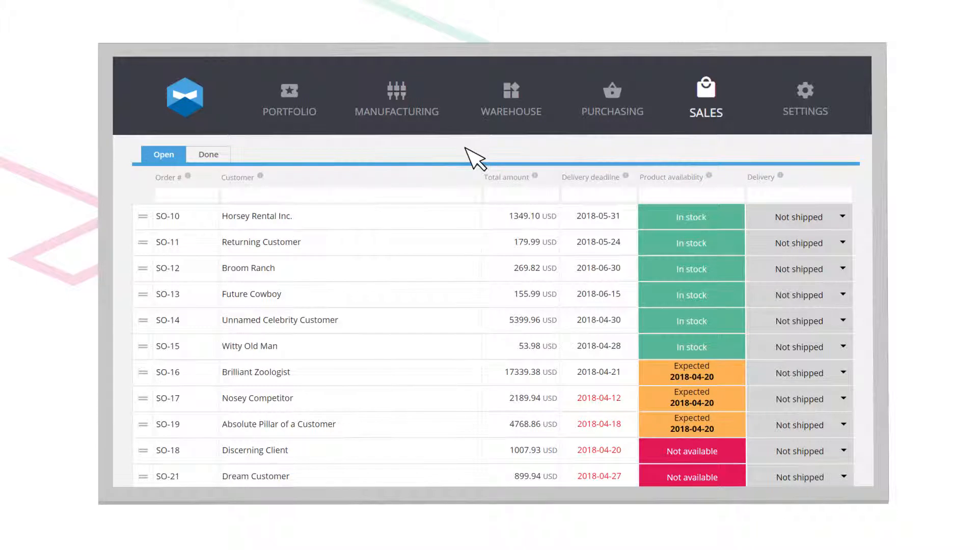
mouse_move(159, 378)
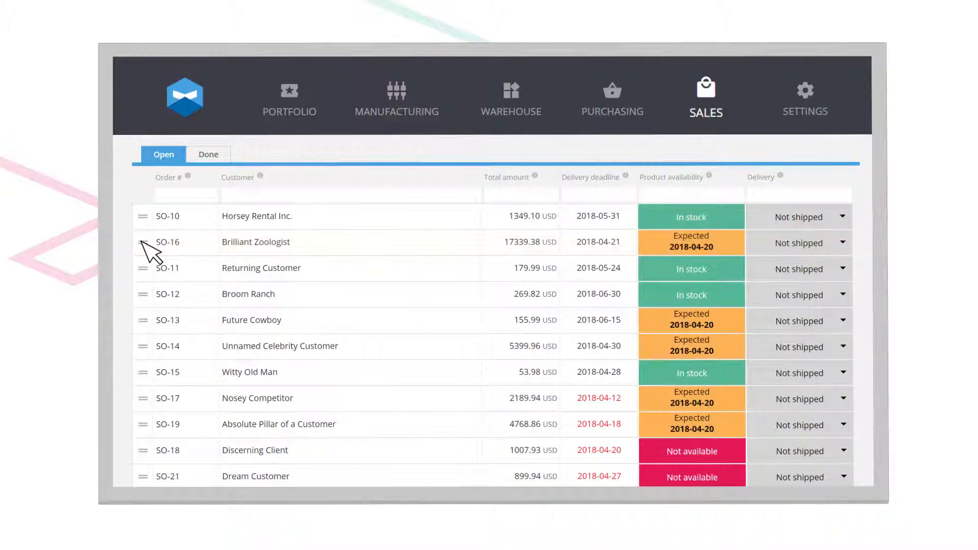
- Switch to the Warehouse inventory view showing current stock levels
left_click(511, 94)
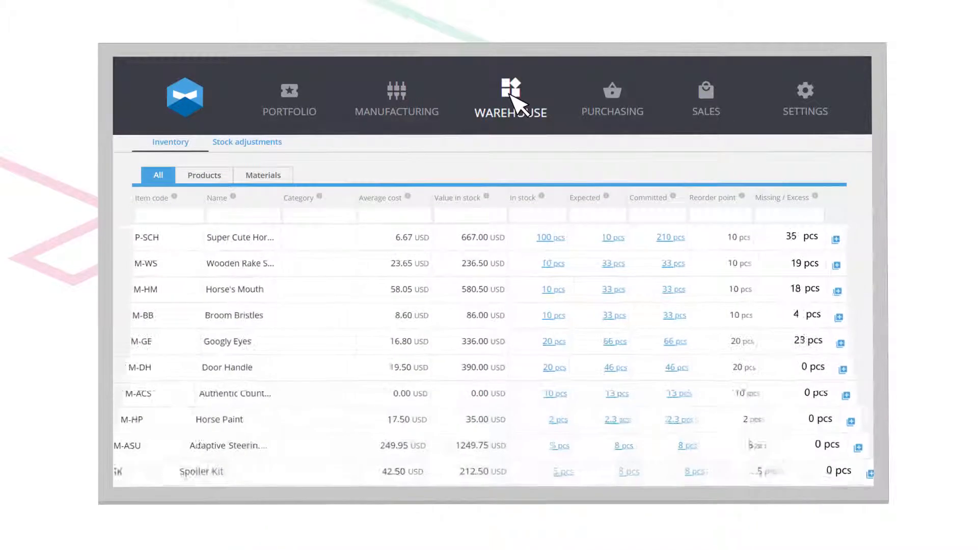